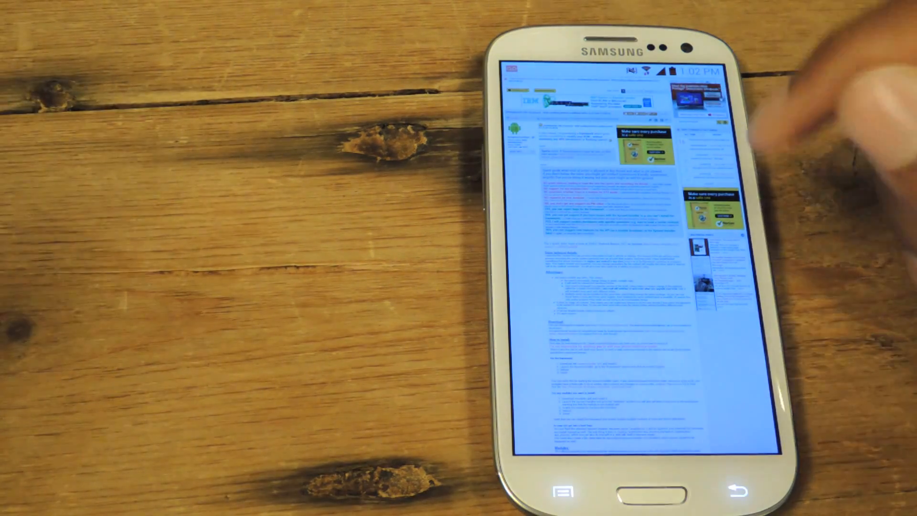
Step: Launch Xposed Installer from the Android app drawer
{"action": "scroll", "scroll_direction": "down", "scroll_amount": 3}
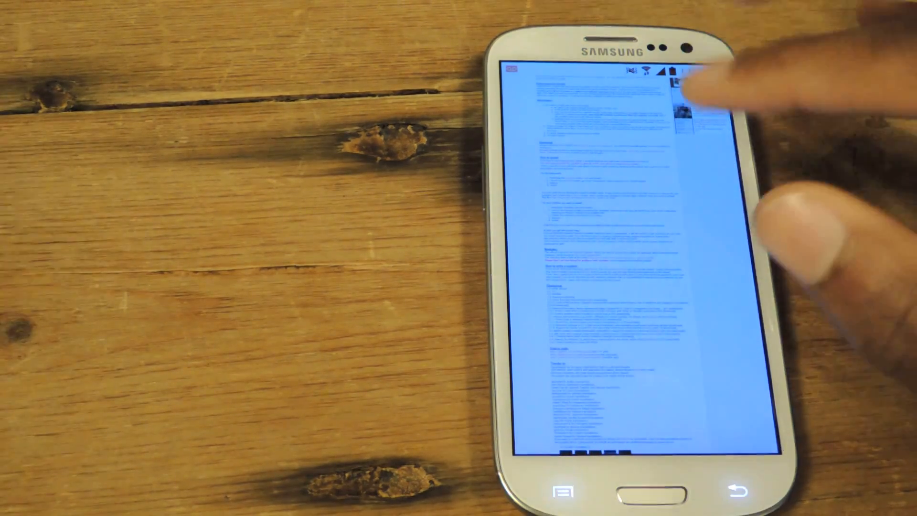
{"action": "left_click_drag", "start_coordinate": [614, 71], "coordinate": [614, 351]}
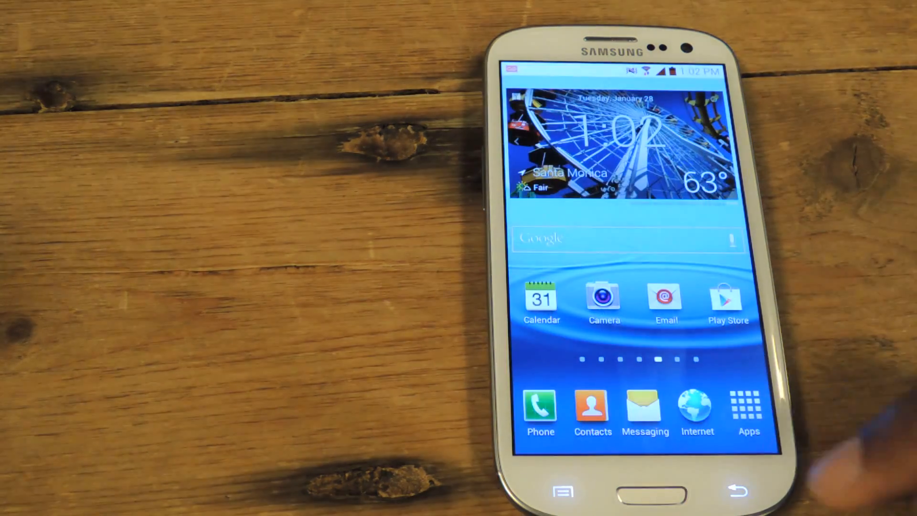
{"action": "left_click", "coordinate": [748, 410]}
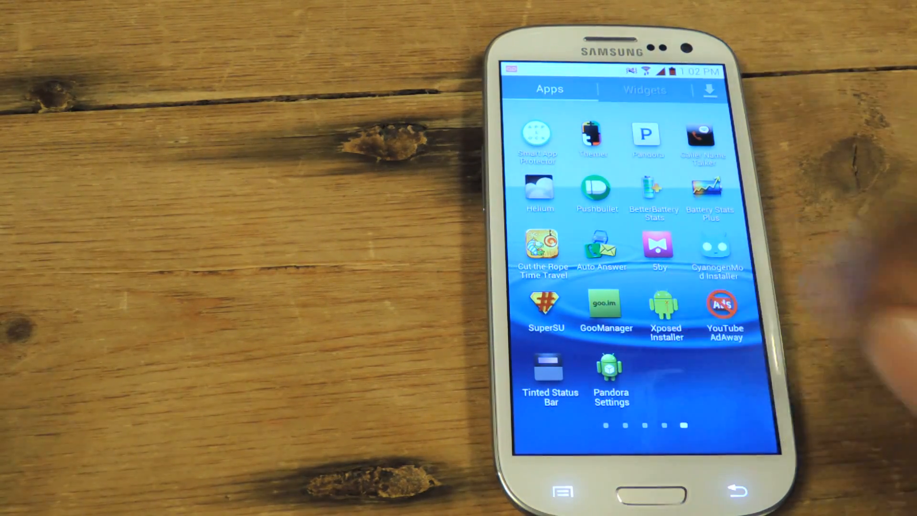
{"action": "left_click", "coordinate": [665, 315]}
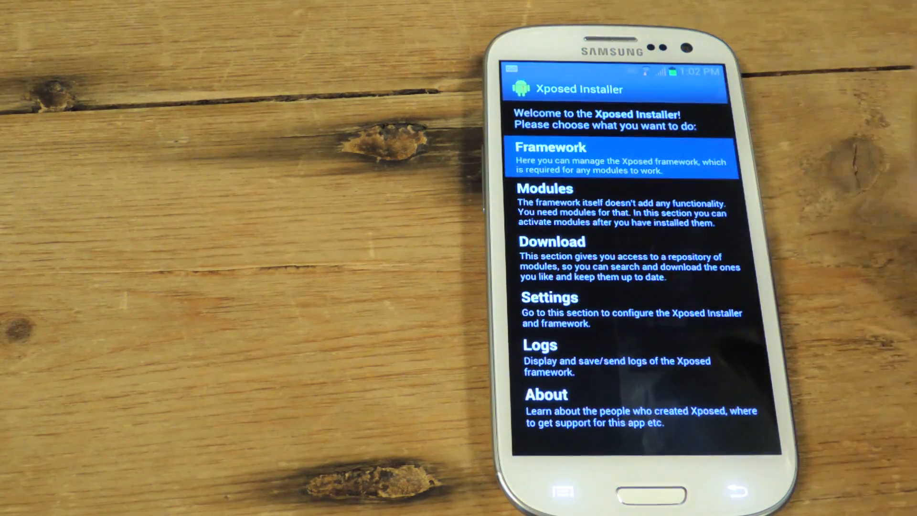
Step: Visit the Framework section, then open the Download repository with Pandora Patcher and YouTube AdAway
{"action": "left_click", "coordinate": [623, 158]}
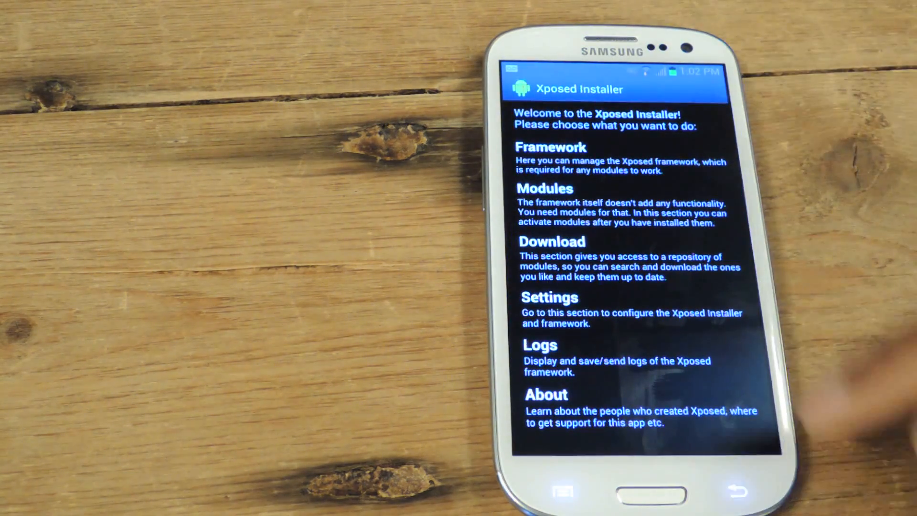
{"action": "left_click", "coordinate": [544, 188]}
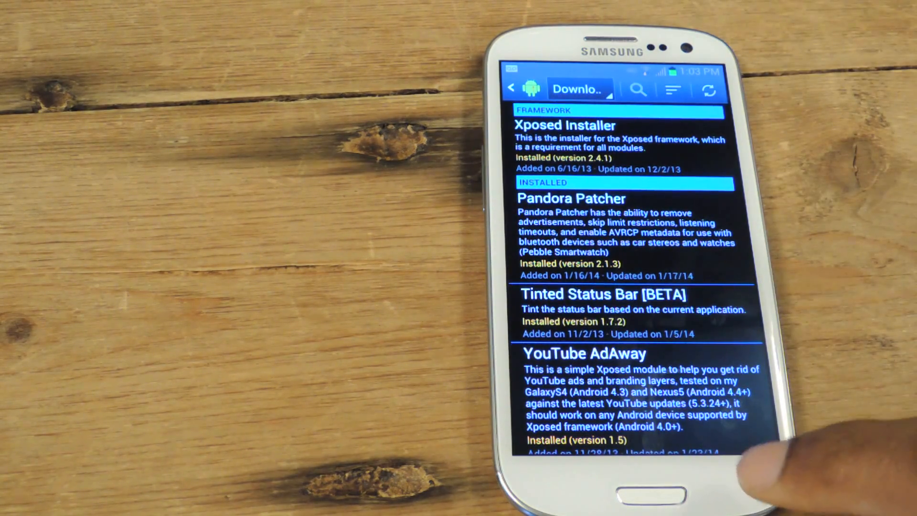
Step: Leave the Download list to view the Framework page showing active version 47, bundled 42
{"action": "left_click", "coordinate": [510, 88]}
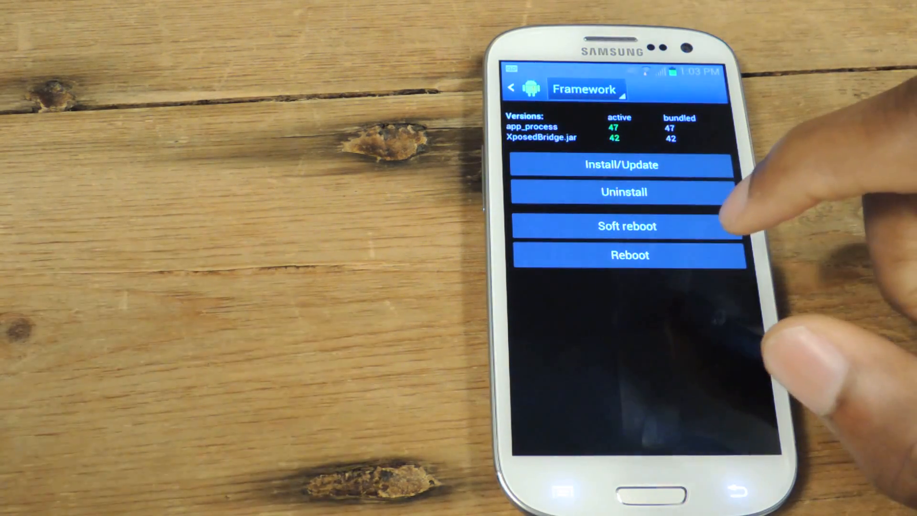
Step: Open Modules showing Pandora Patcher, Tinted Status Bar and YouTube AdAway enabled
{"action": "left_click", "coordinate": [511, 87]}
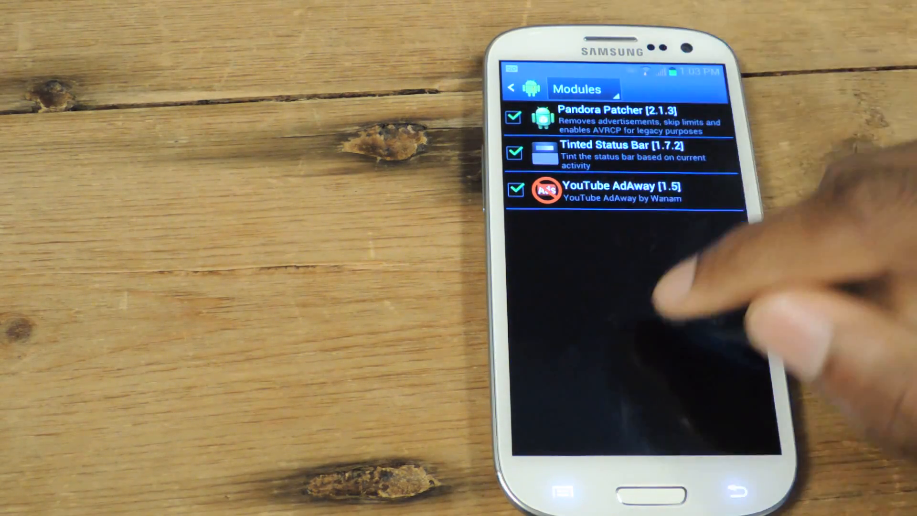
{"action": "left_click", "coordinate": [512, 88]}
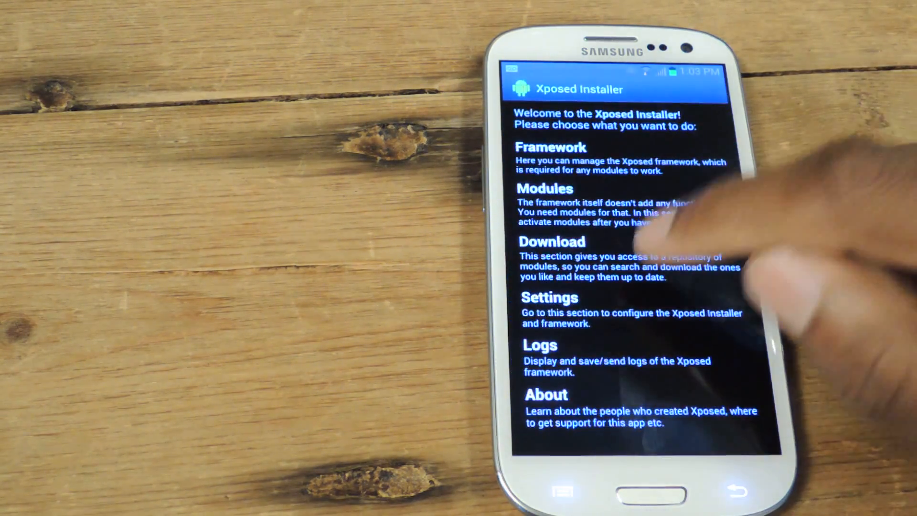
{"action": "left_click", "coordinate": [608, 205]}
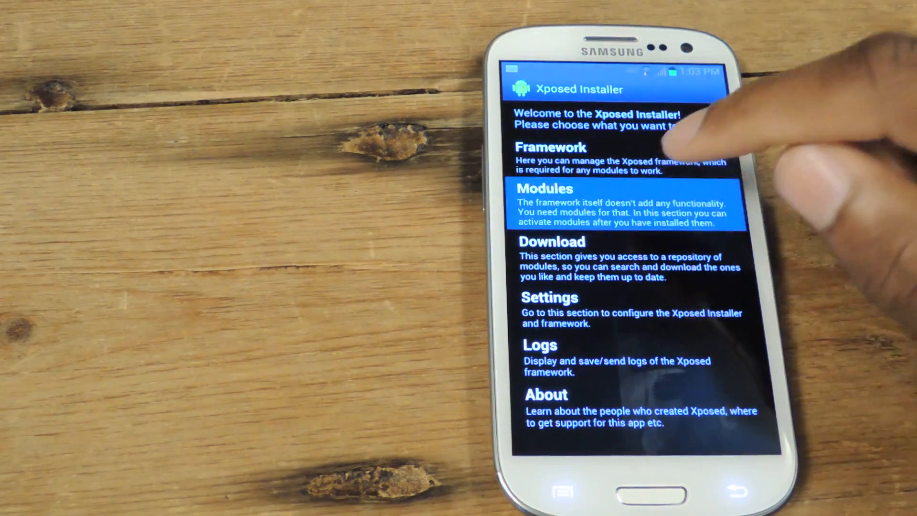